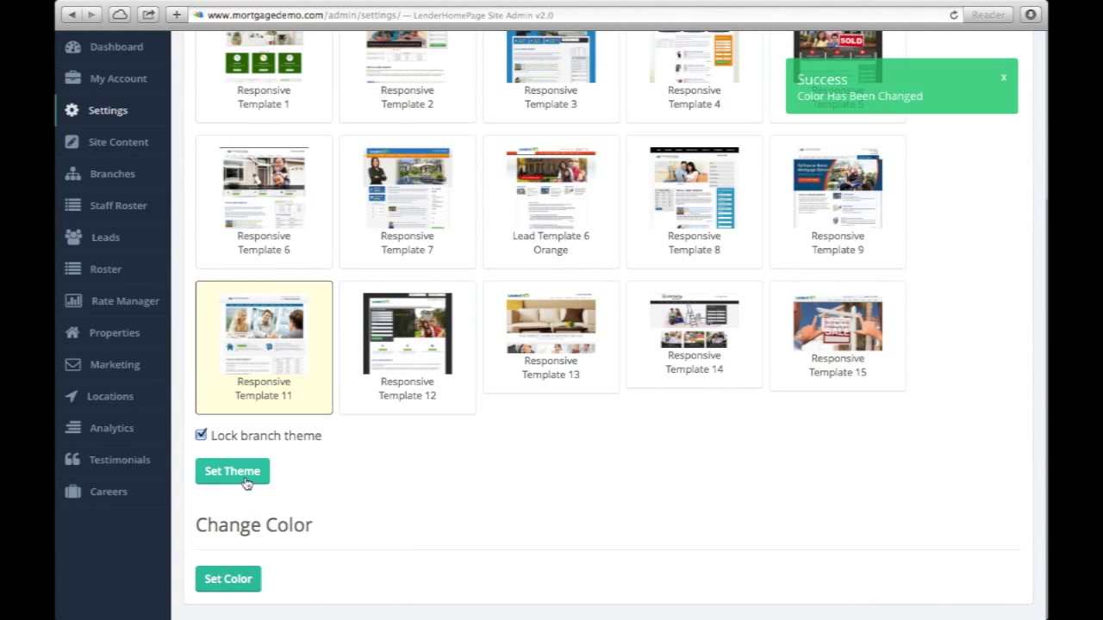
Step: Review the current logo, then view the site's favicon settings
{"action": "scroll", "scroll_direction": "up", "scroll_amount": 3}
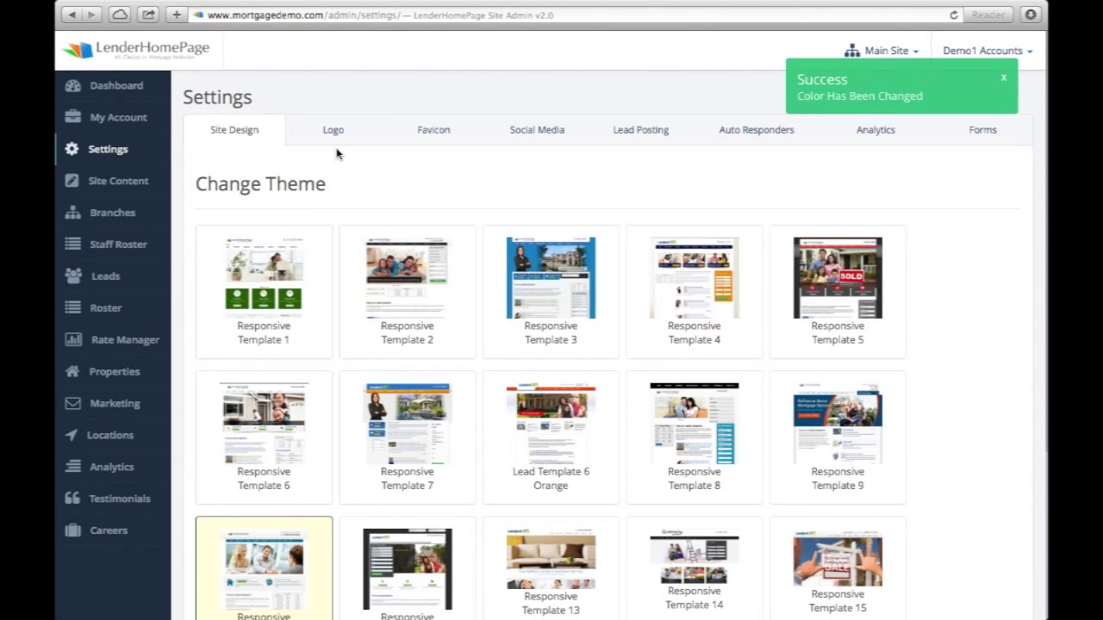
{"action": "left_click", "coordinate": [332, 129]}
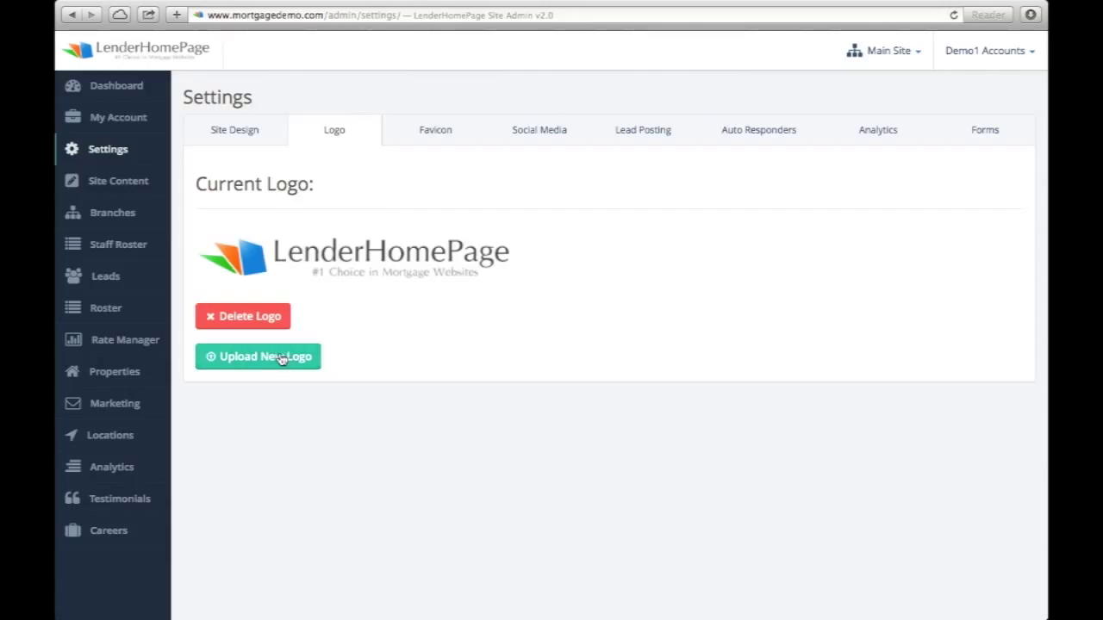
{"action": "mouse_move", "coordinate": [434, 130]}
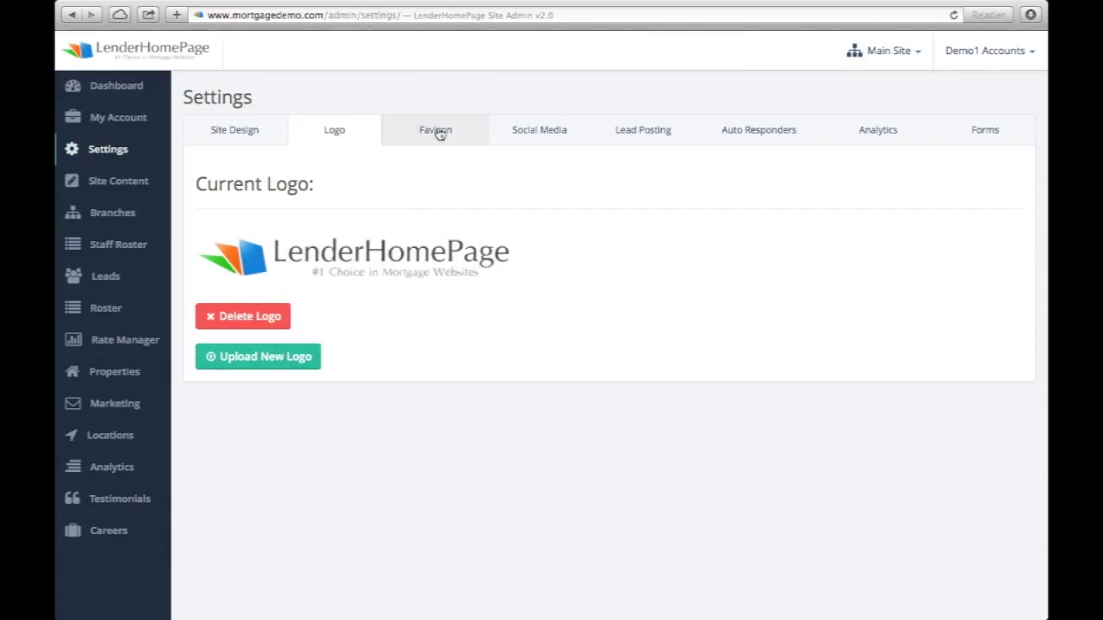
{"action": "left_click", "coordinate": [434, 130]}
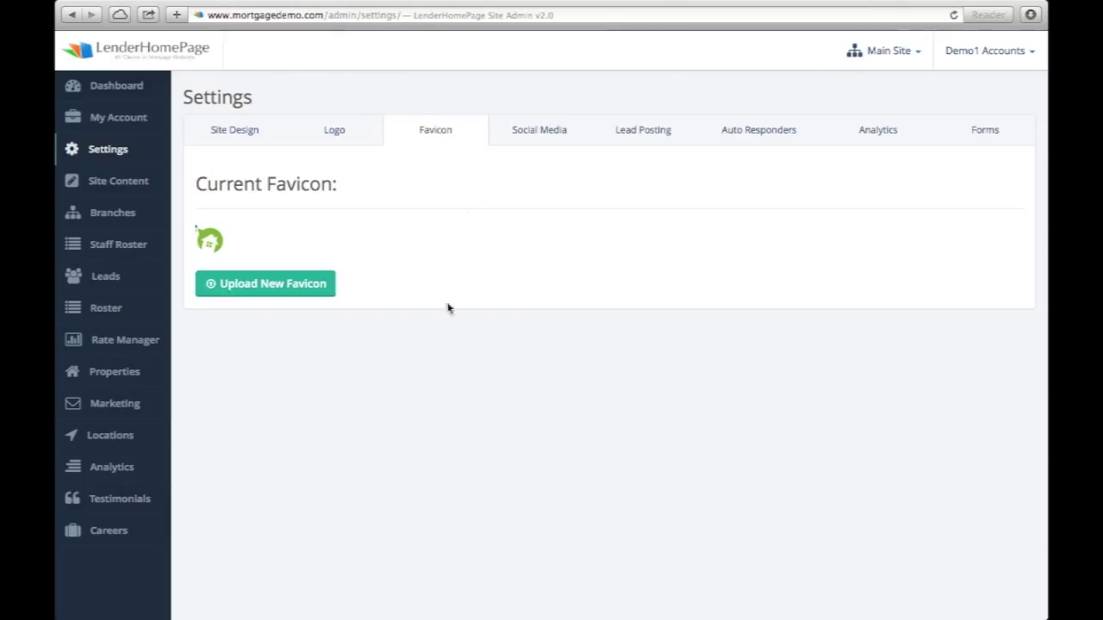
{"action": "mouse_move", "coordinate": [341, 370]}
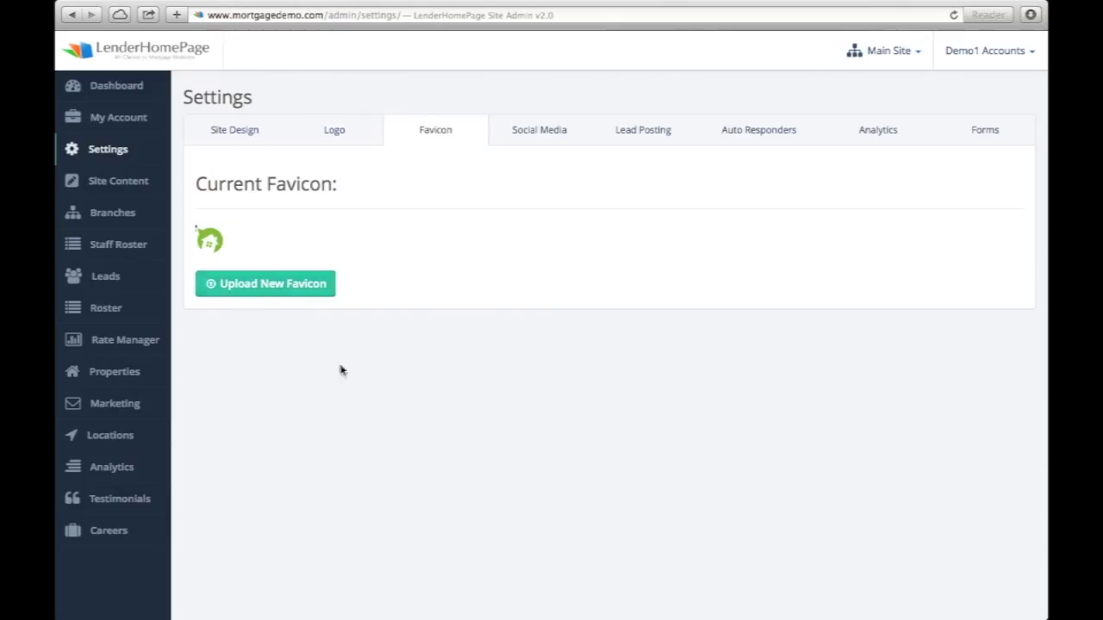
Step: Review the social media profile URLs, then move to the Lead Posting CRM settings
{"action": "left_click", "coordinate": [537, 129]}
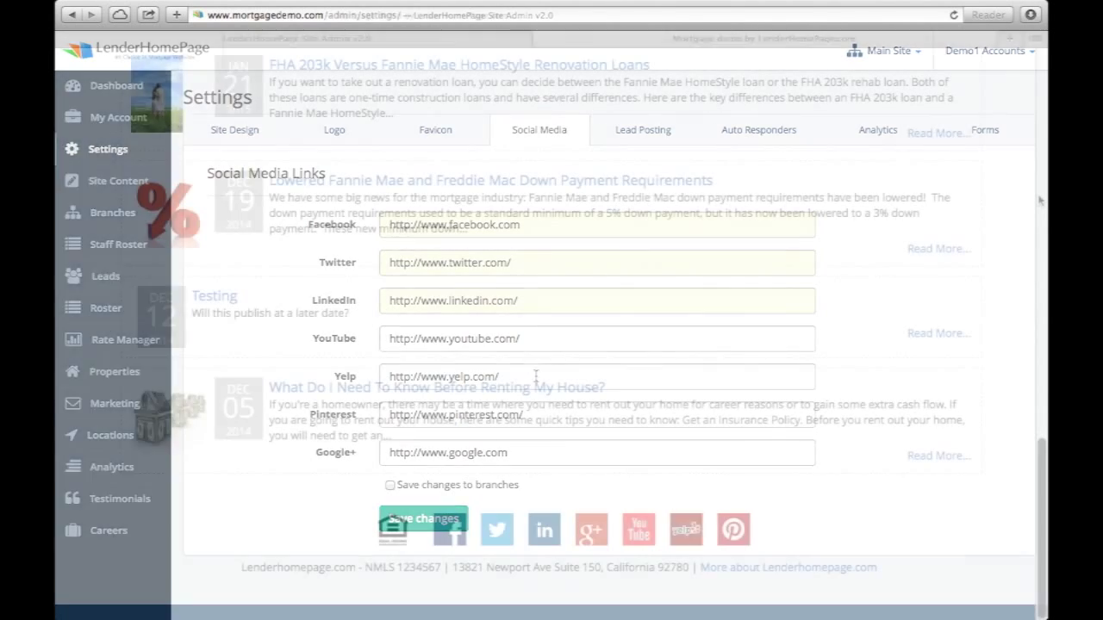
{"action": "left_click", "coordinate": [776, 38]}
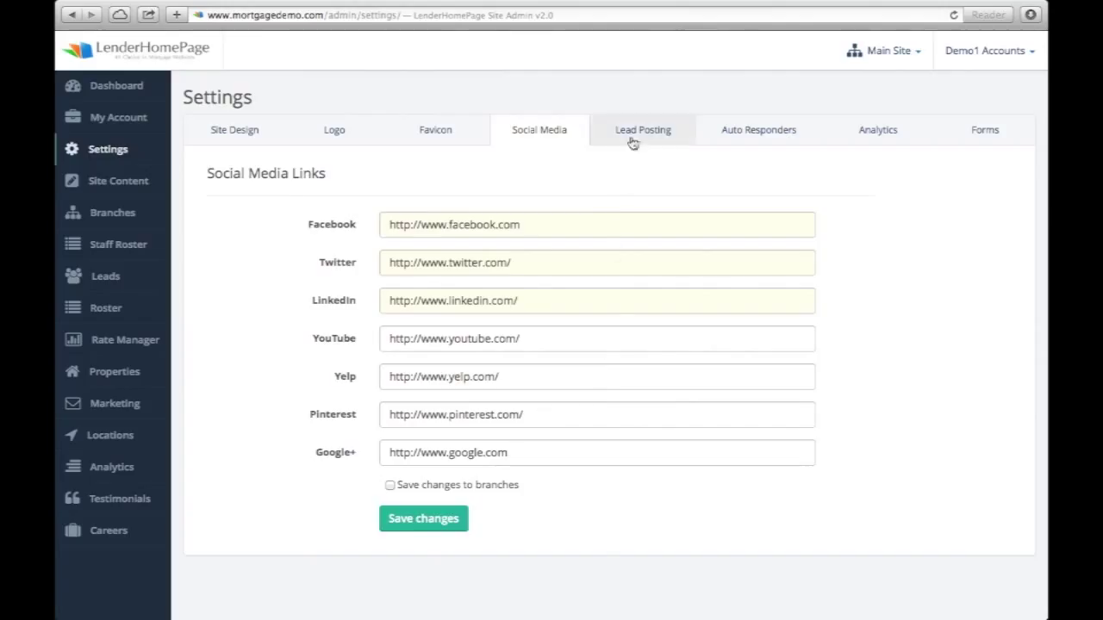
{"action": "left_click", "coordinate": [641, 129]}
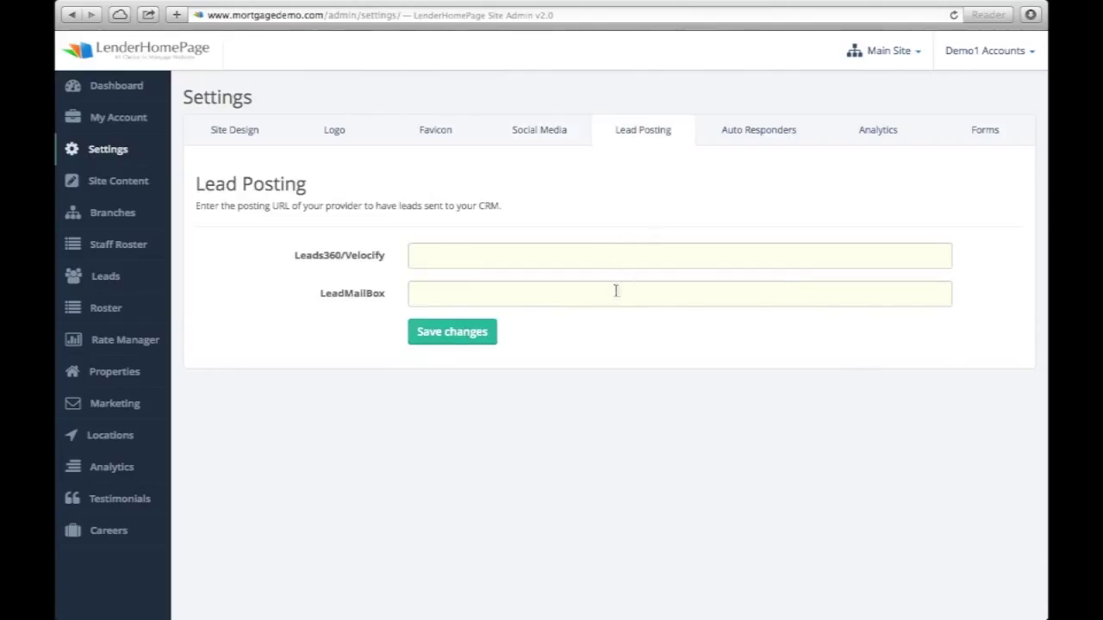
{"action": "mouse_move", "coordinate": [703, 286]}
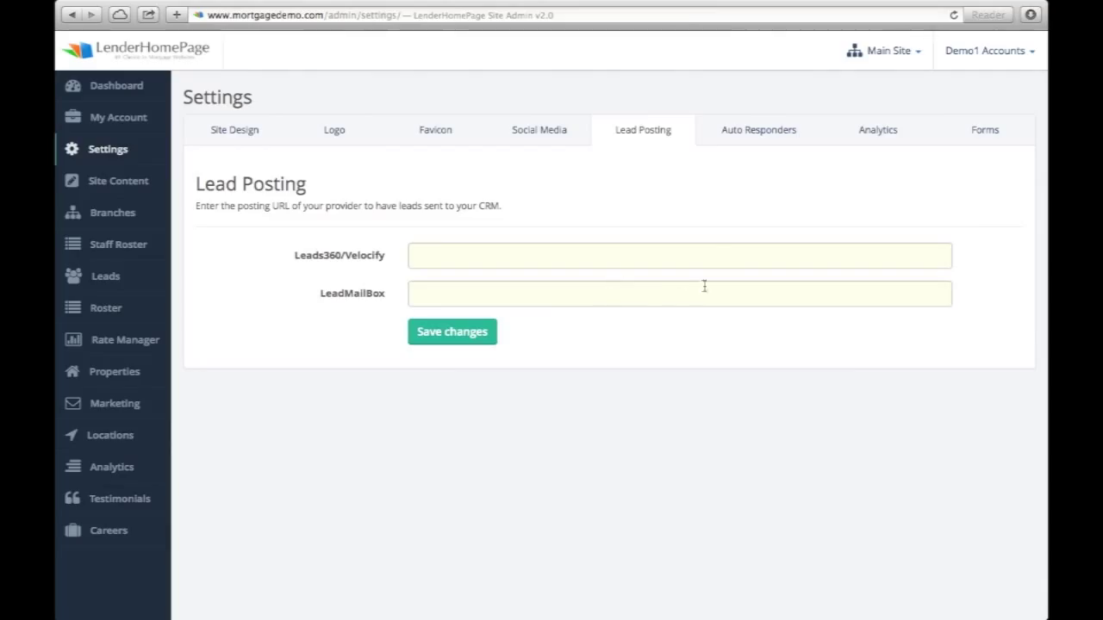
{"action": "mouse_move", "coordinate": [703, 196]}
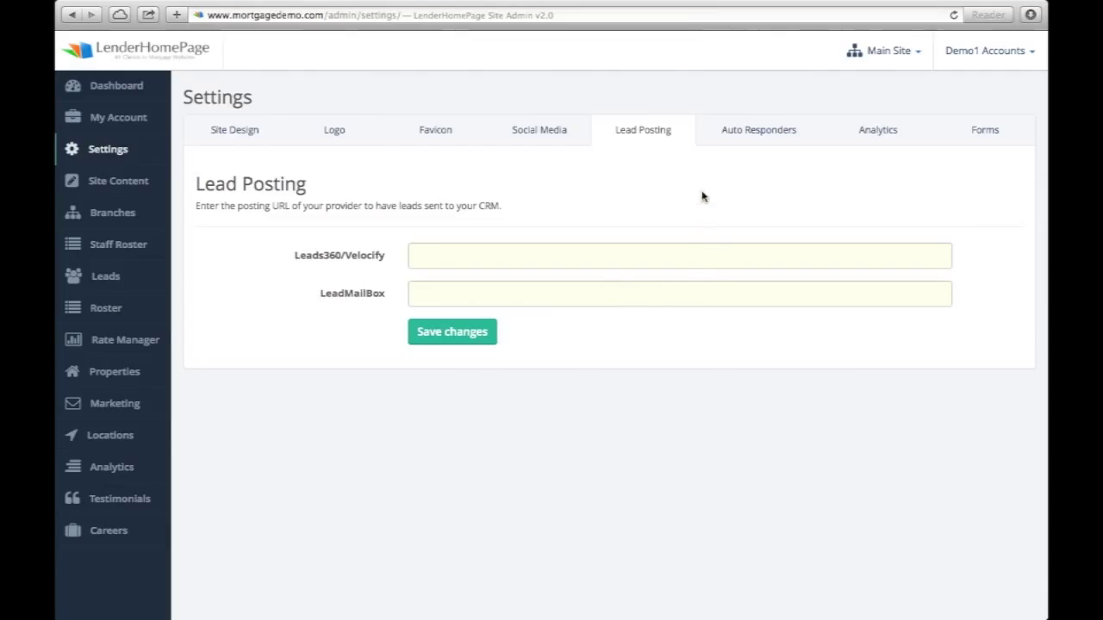
Step: View the Auto Responders settings with the from address and reply message
{"action": "left_click", "coordinate": [758, 129]}
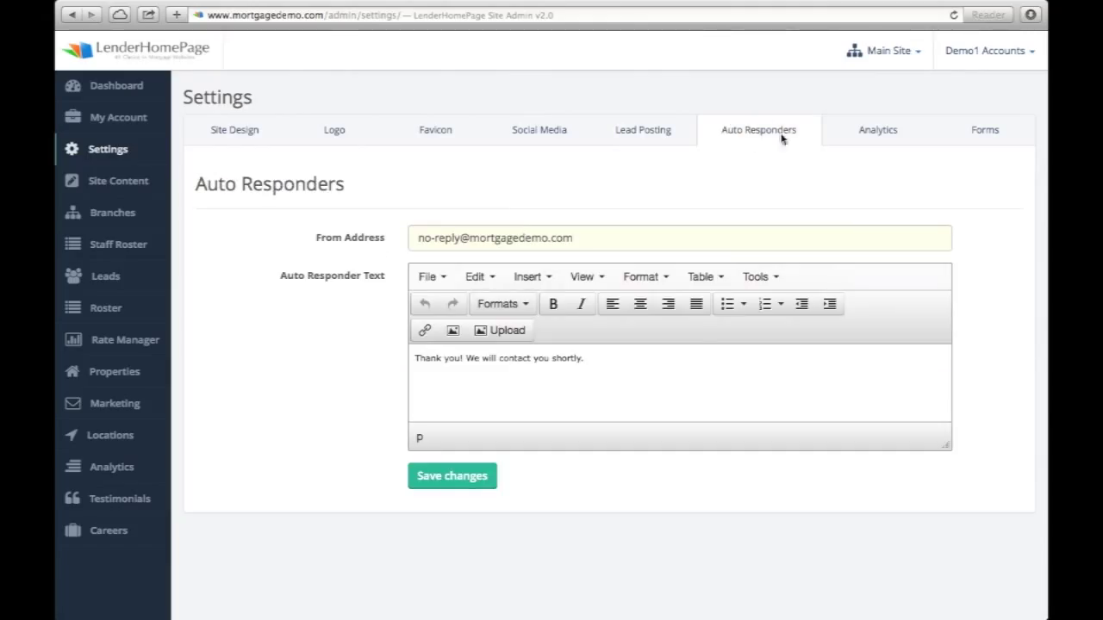
Step: Append "Have a great day!" to the auto responder message and save it
{"action": "type", "text": "Have a great day!"}
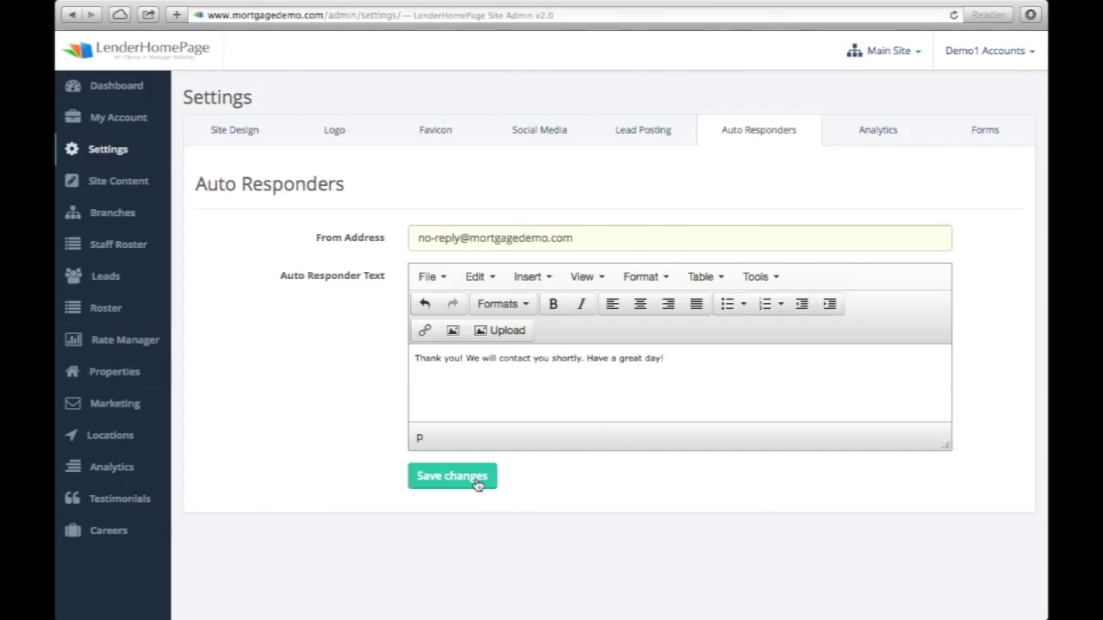
{"action": "left_click", "coordinate": [452, 475]}
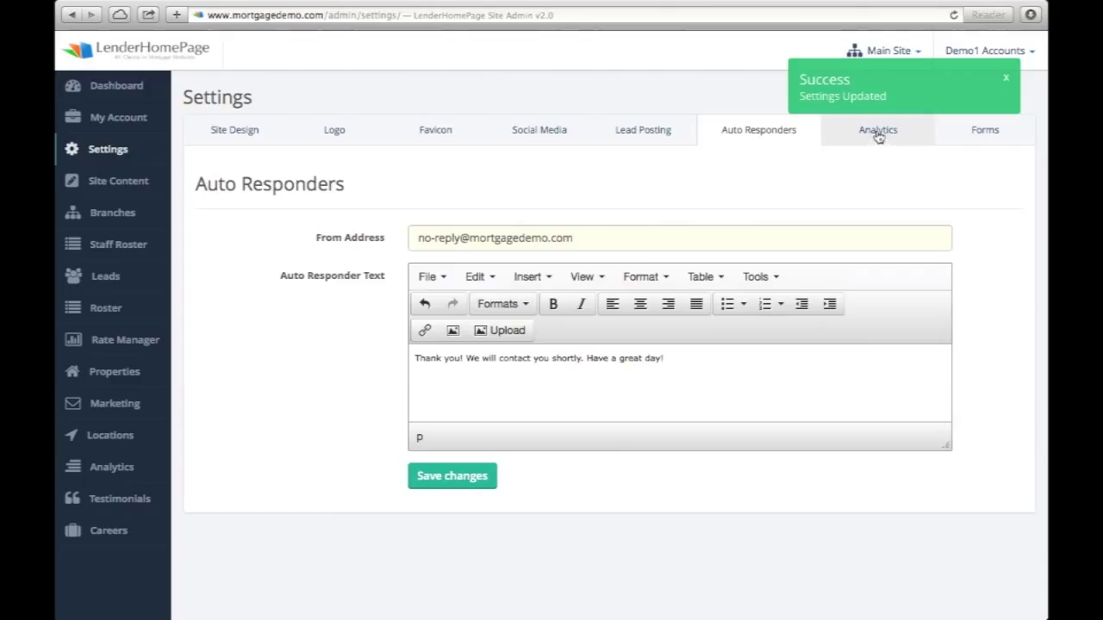
Step: View the Google Analytics tracking code in the Analytics Code box
{"action": "left_click", "coordinate": [877, 131]}
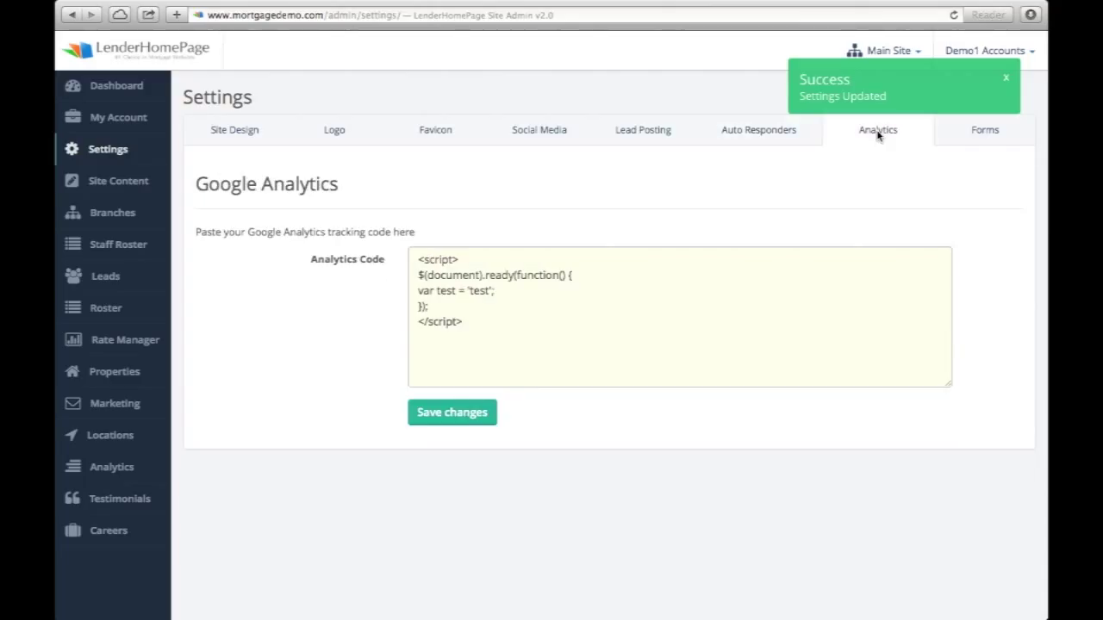
{"action": "left_click", "coordinate": [1007, 77]}
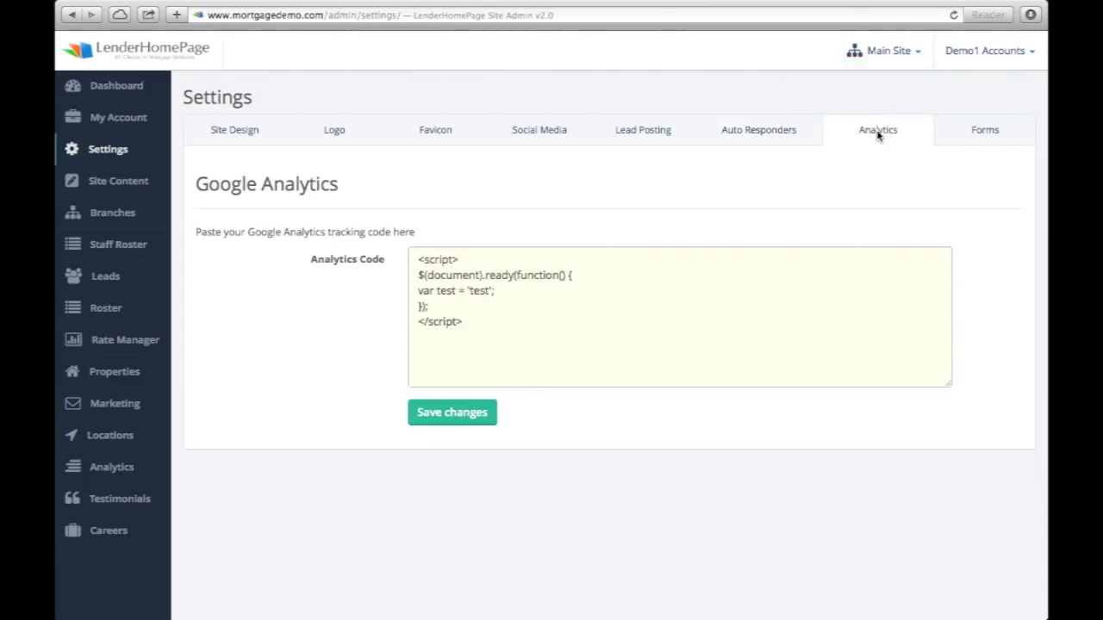
{"action": "mouse_move", "coordinate": [749, 317]}
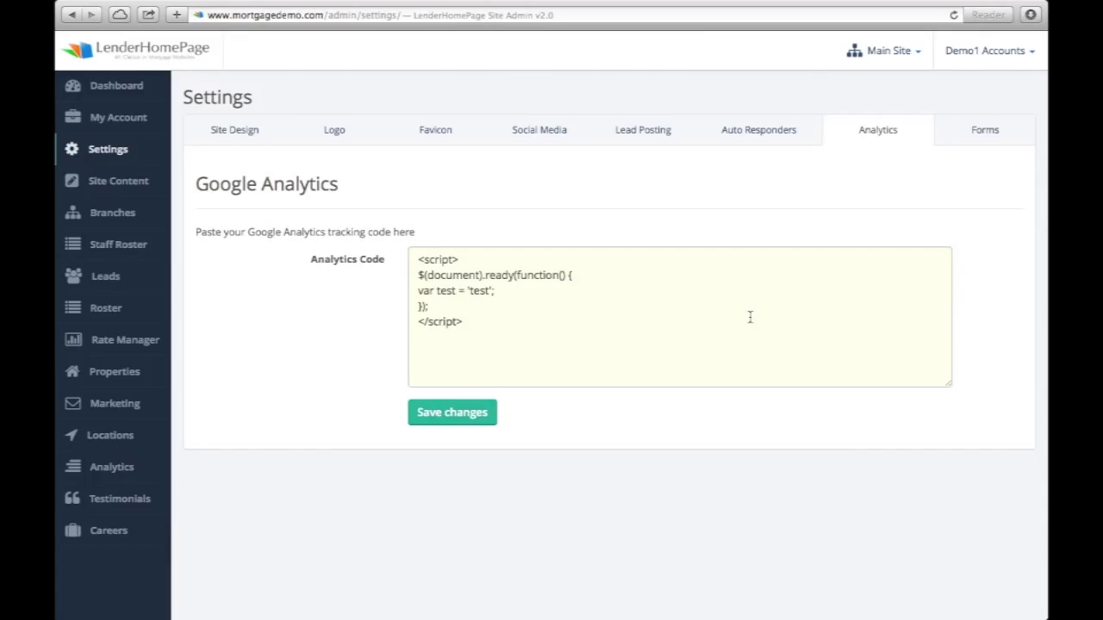
Step: Set Home Equity to hidden on short applications in the Forms settings
{"action": "left_click", "coordinate": [982, 130]}
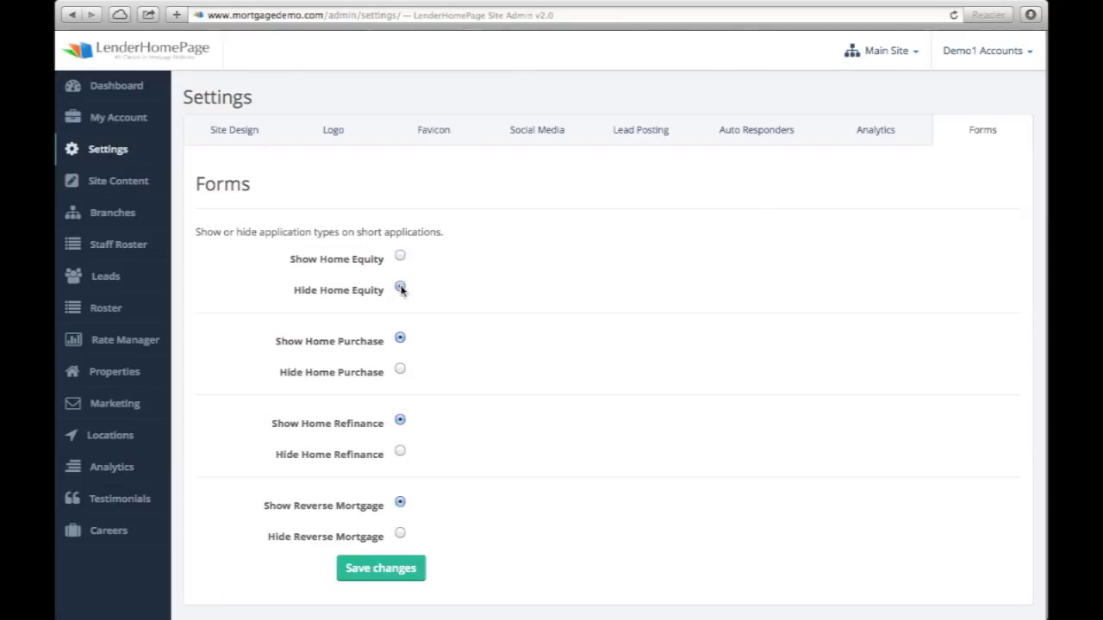
{"action": "left_click", "coordinate": [400, 286]}
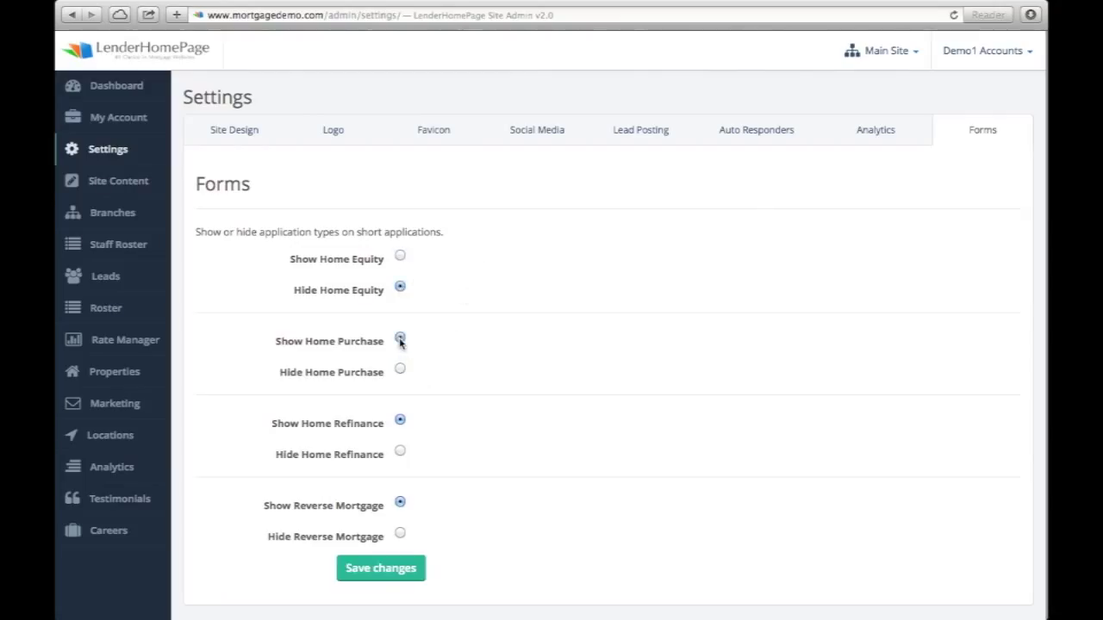